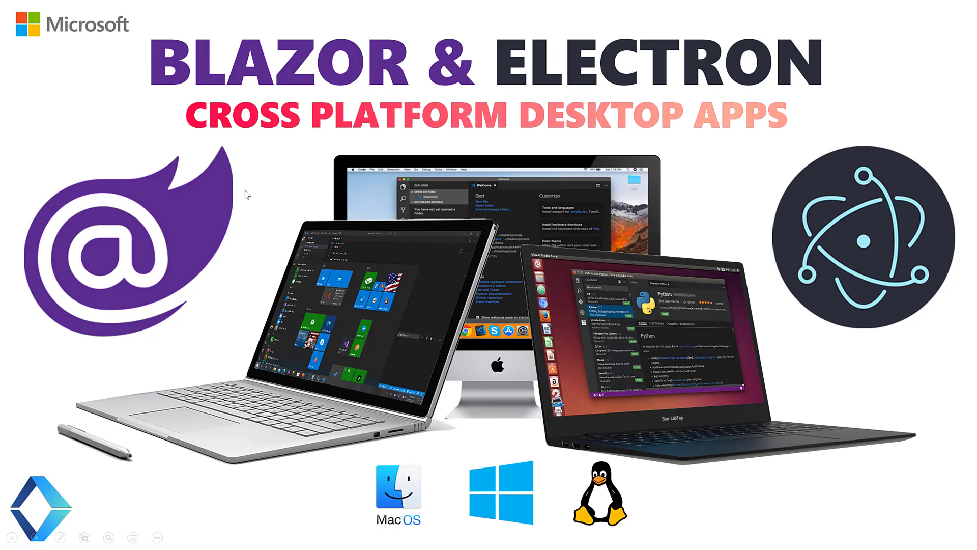
mouse_move(939, 236)
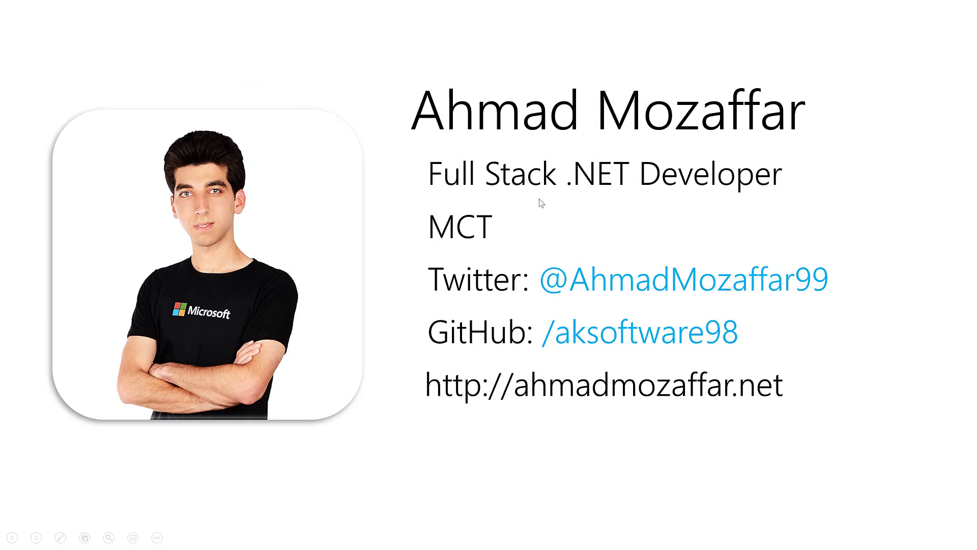
mouse_move(514, 254)
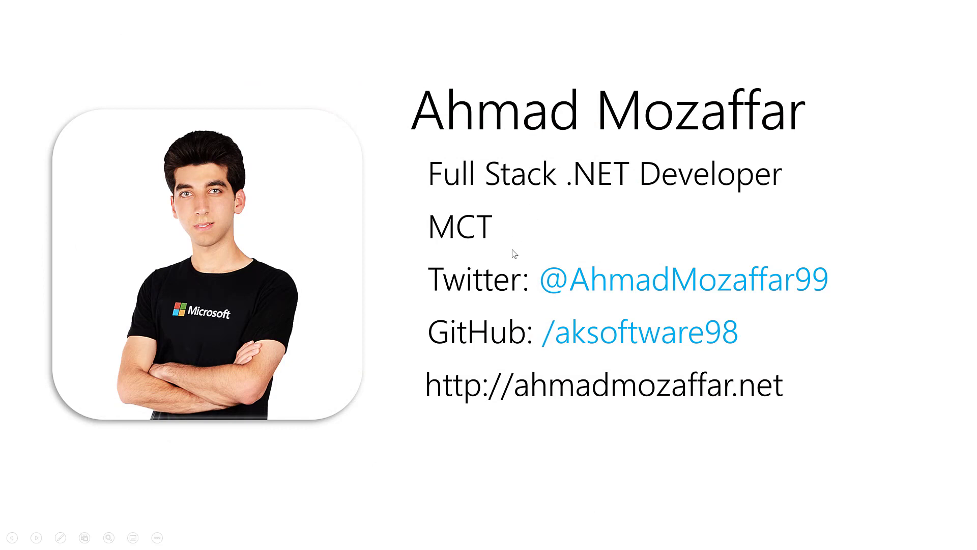
mouse_move(540, 289)
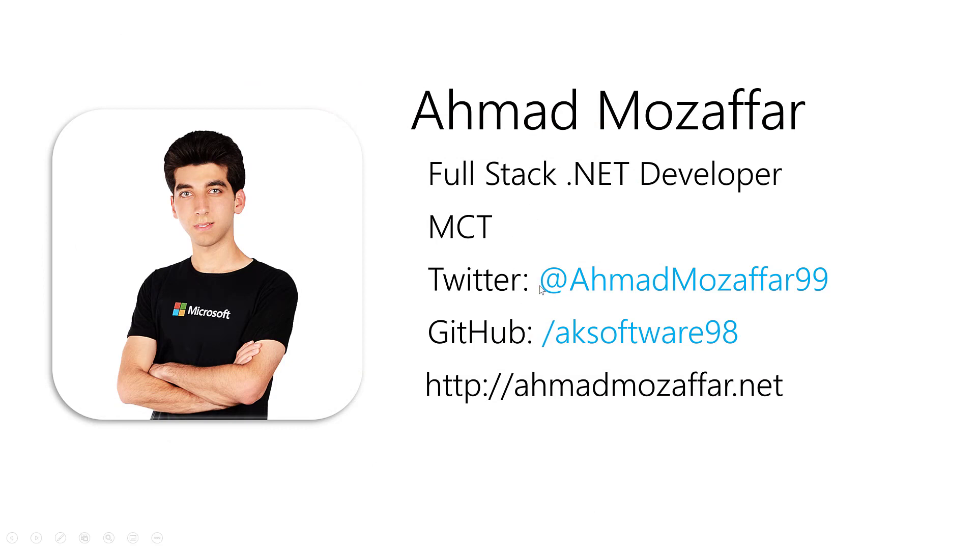
mouse_move(525, 305)
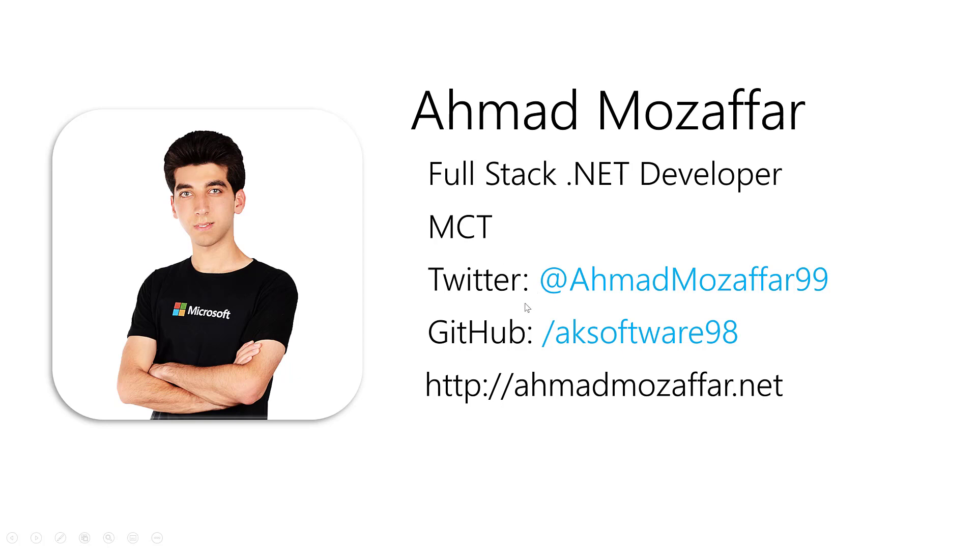
mouse_move(829, 303)
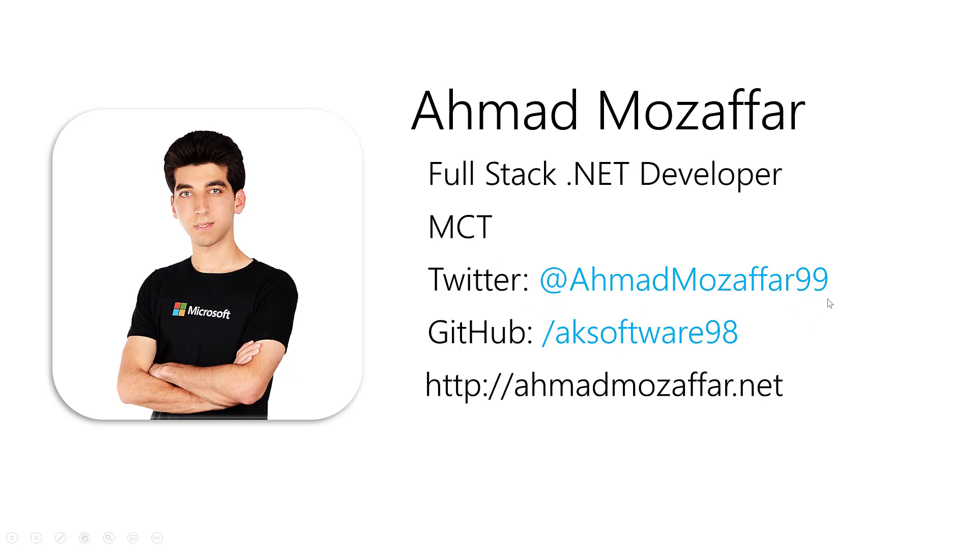
mouse_move(488, 345)
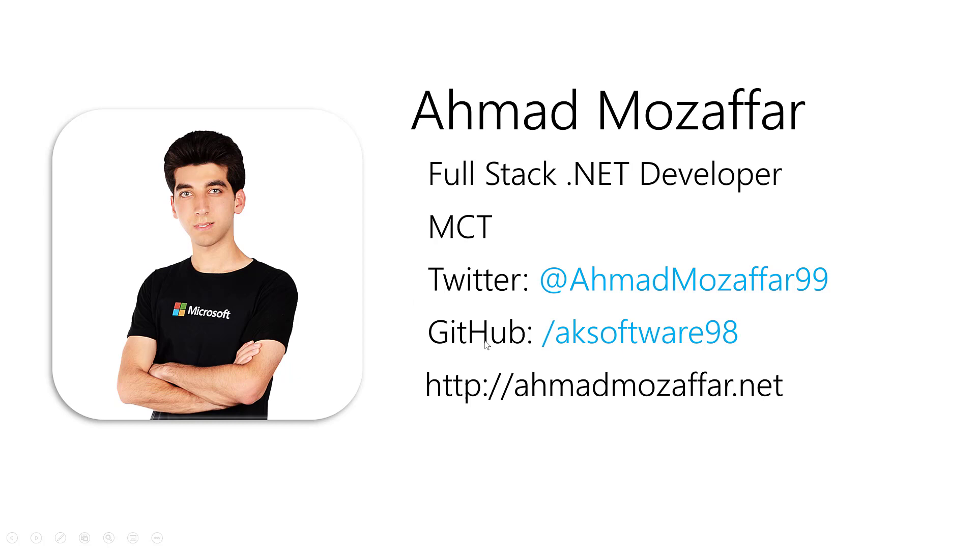
mouse_move(488, 346)
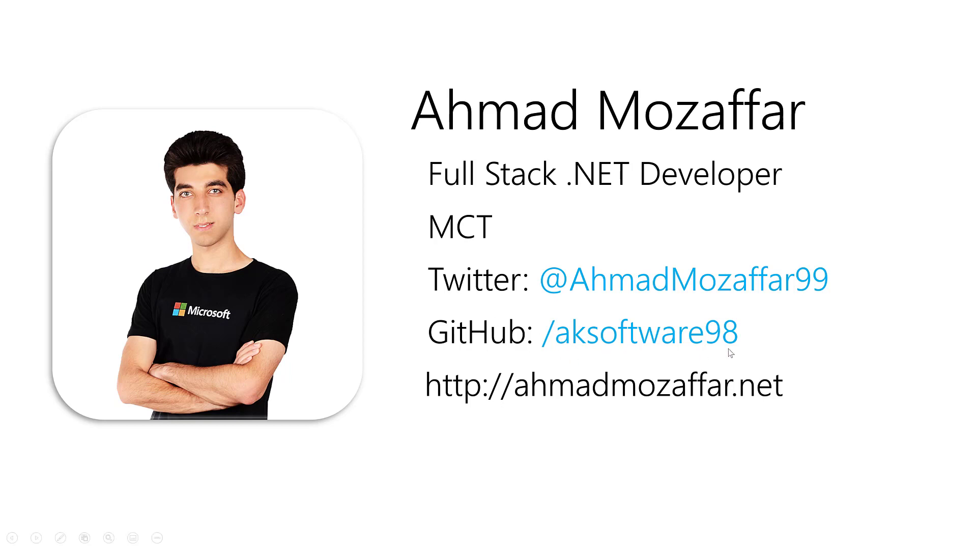
mouse_move(444, 409)
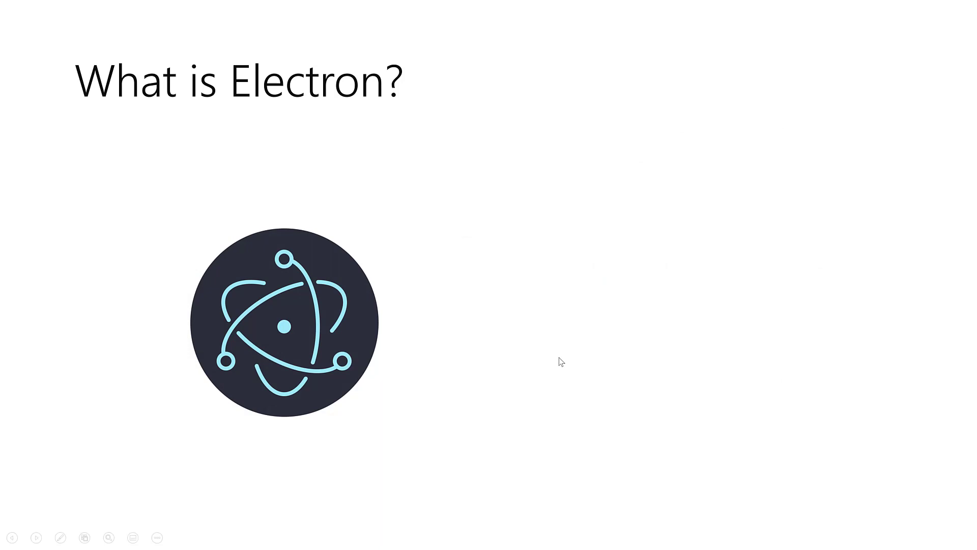
mouse_move(264, 267)
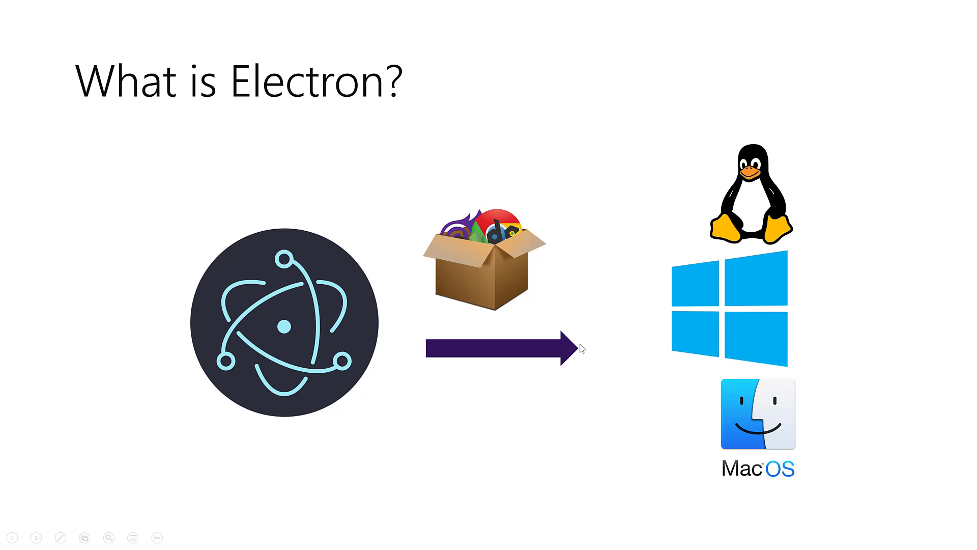
mouse_move(423, 321)
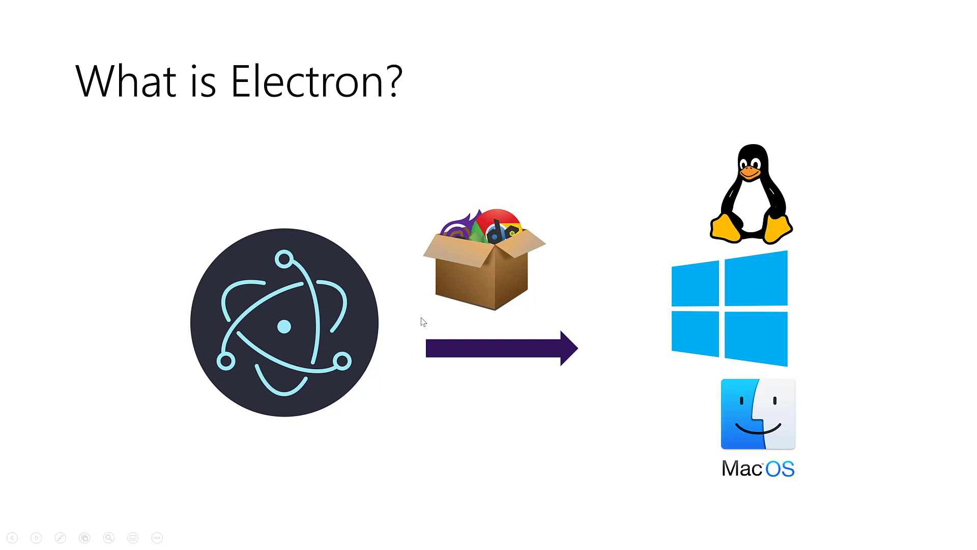
mouse_move(741, 413)
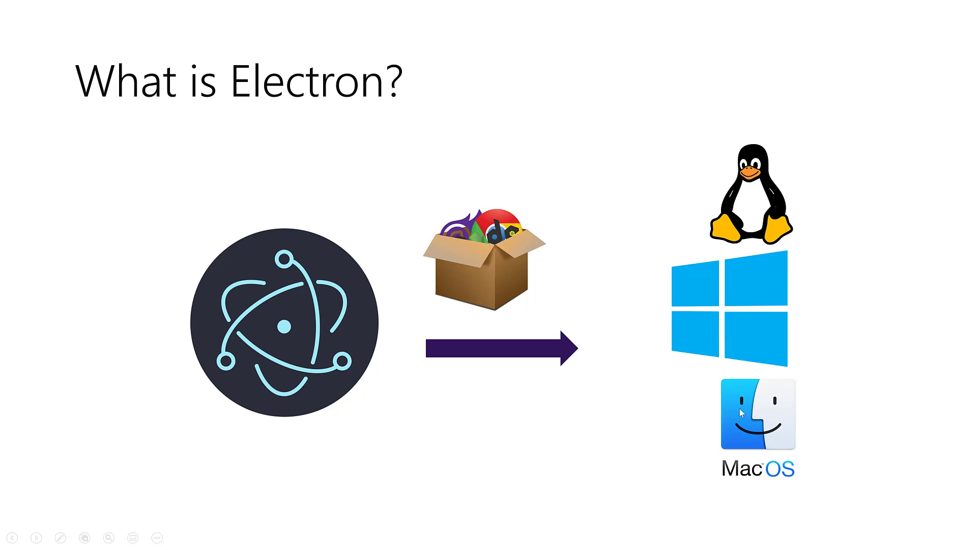
mouse_move(459, 285)
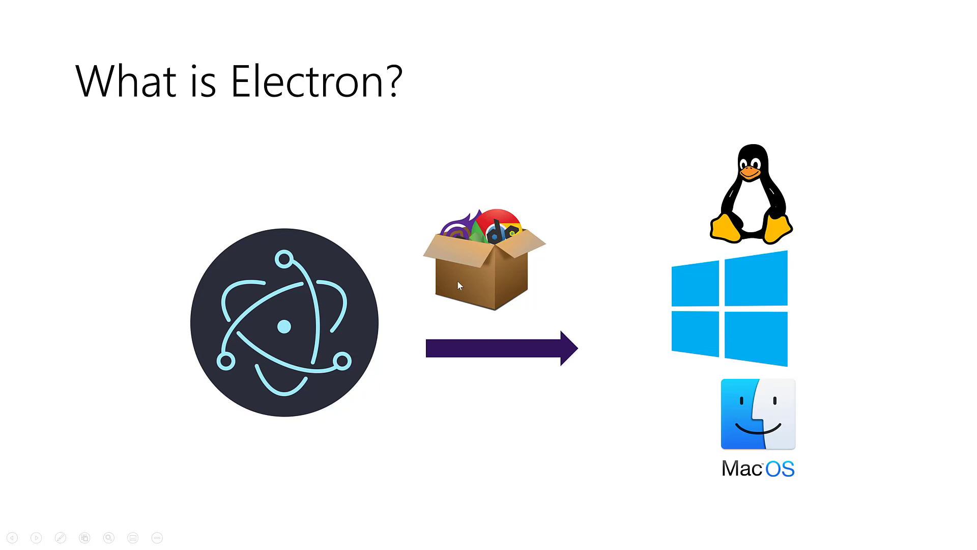
mouse_move(475, 283)
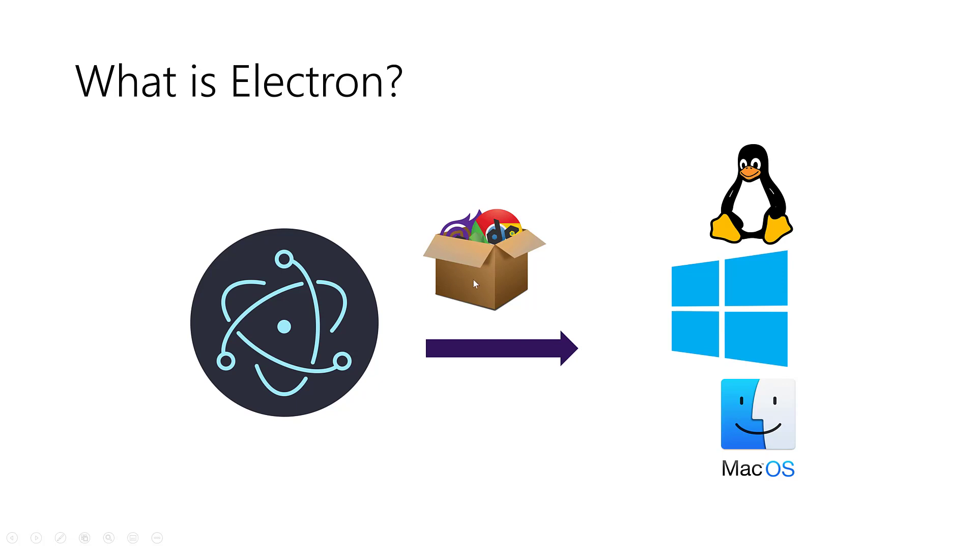
mouse_move(511, 276)
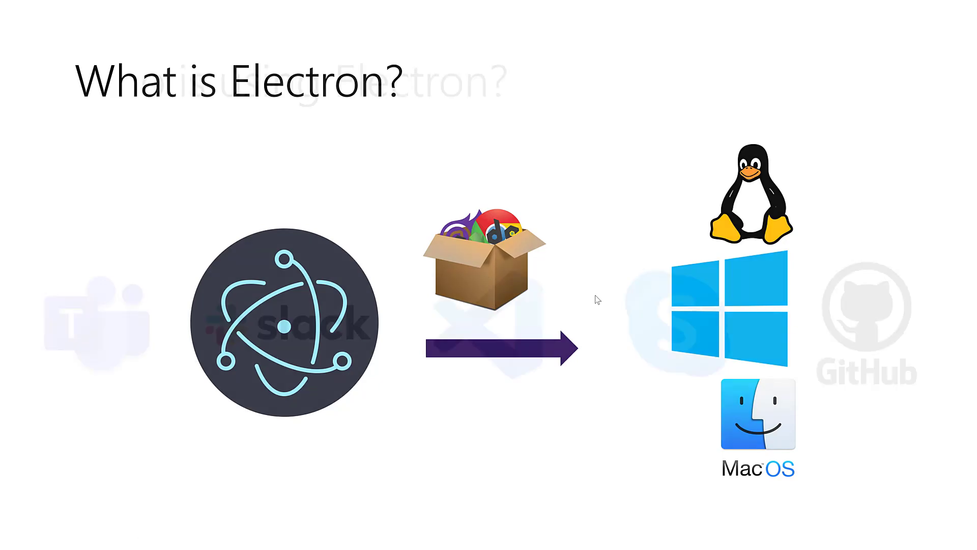
- Advance the slideshow past the 'Who is using Electron?' logos slide toward Course objectives
key(right)
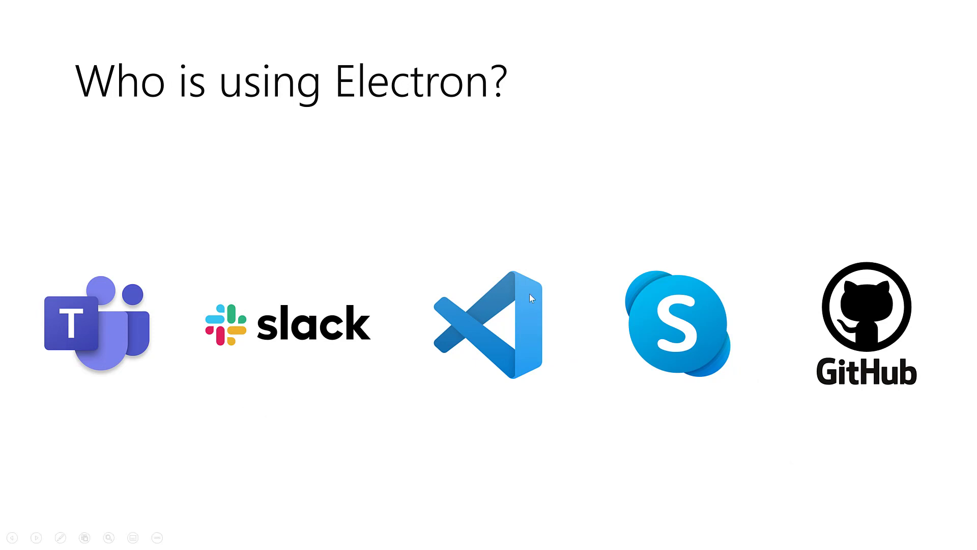
mouse_move(487, 300)
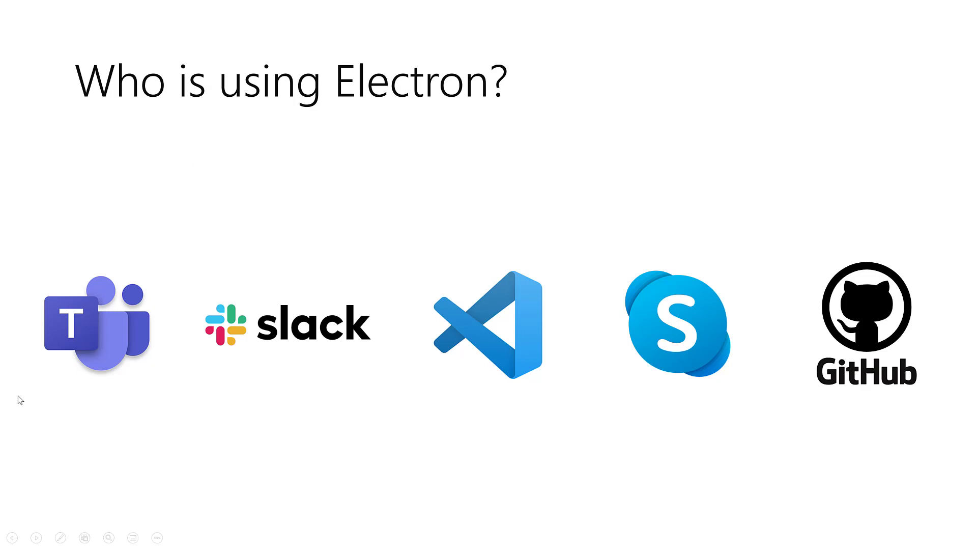
mouse_move(958, 443)
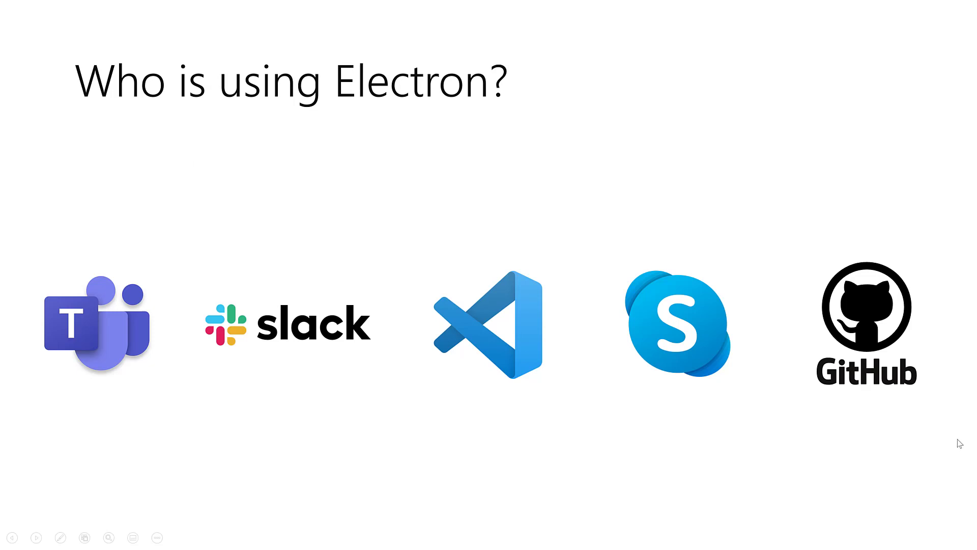
mouse_move(302, 378)
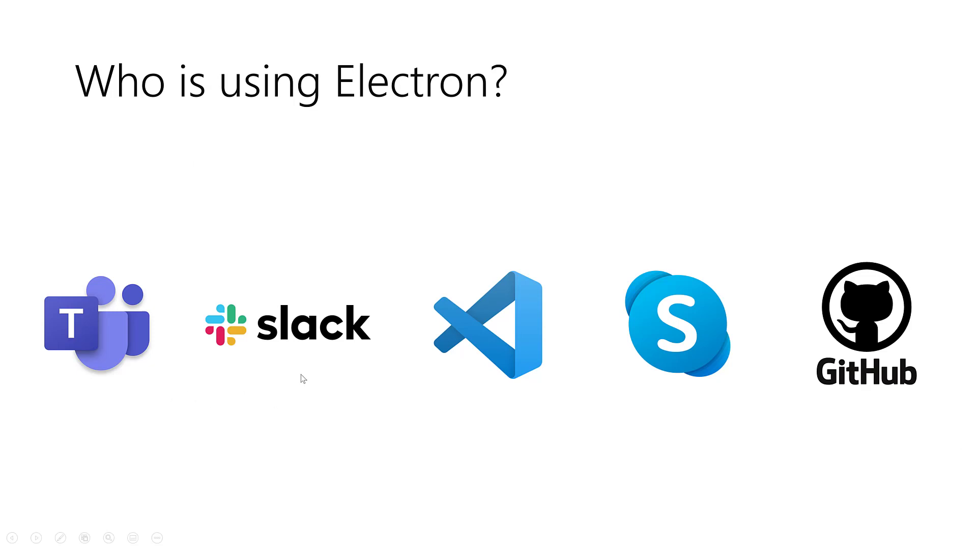
mouse_move(594, 363)
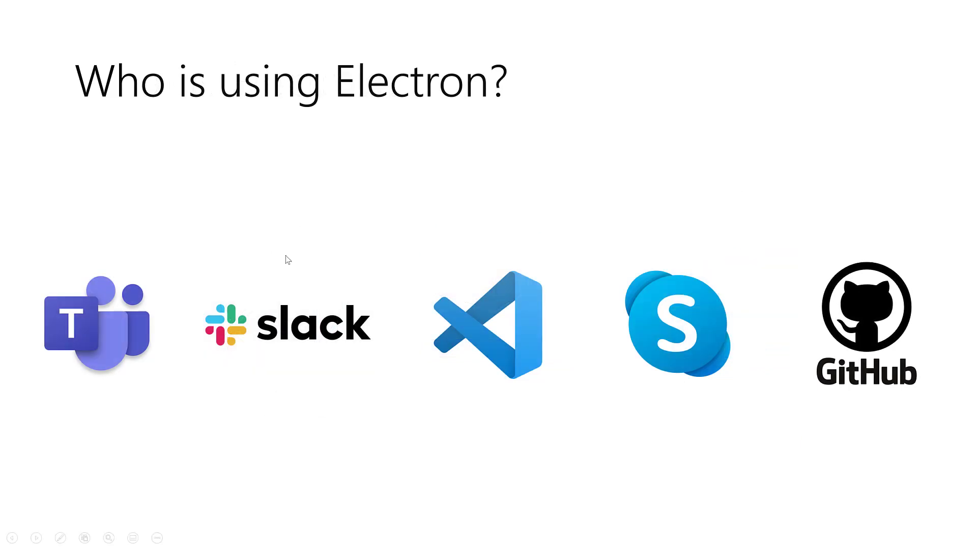
mouse_move(339, 305)
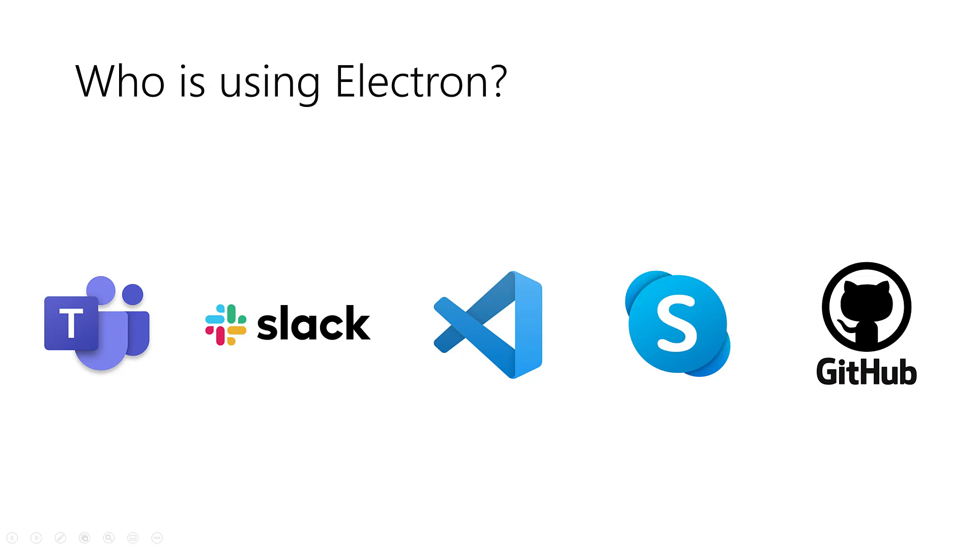
mouse_move(462, 130)
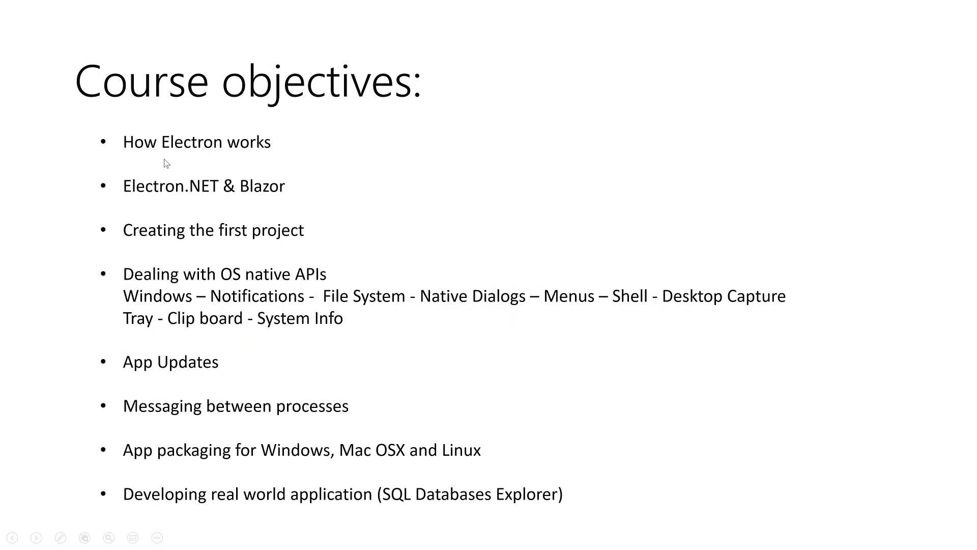
mouse_move(281, 167)
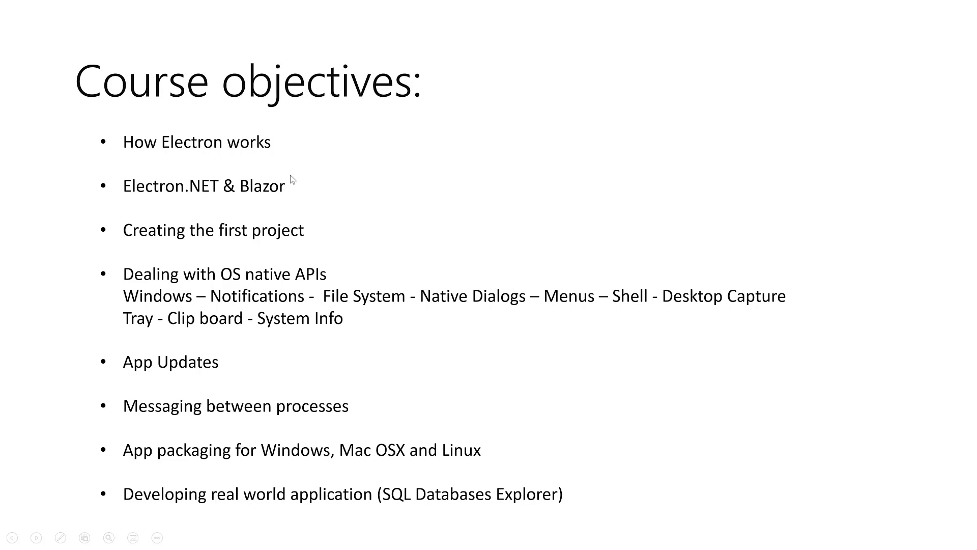
mouse_move(289, 194)
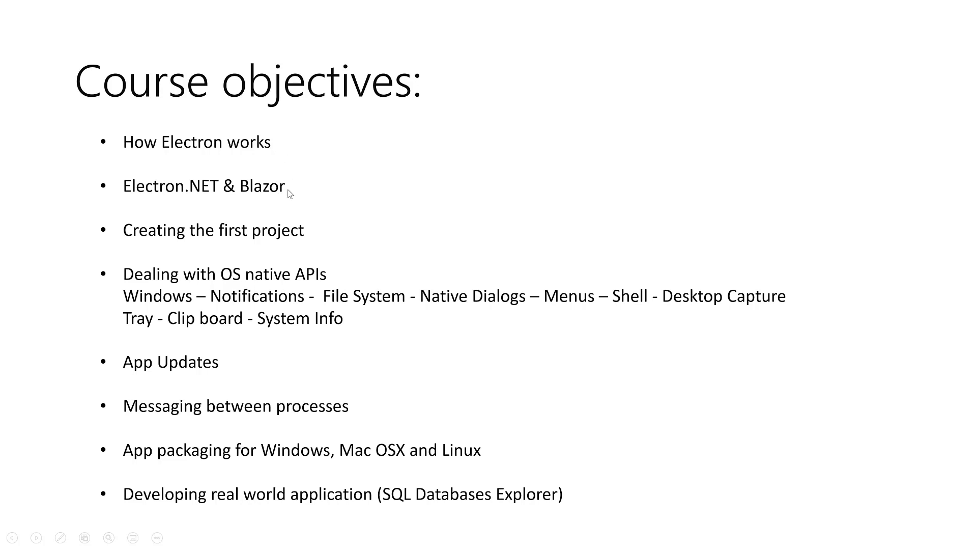
mouse_move(296, 202)
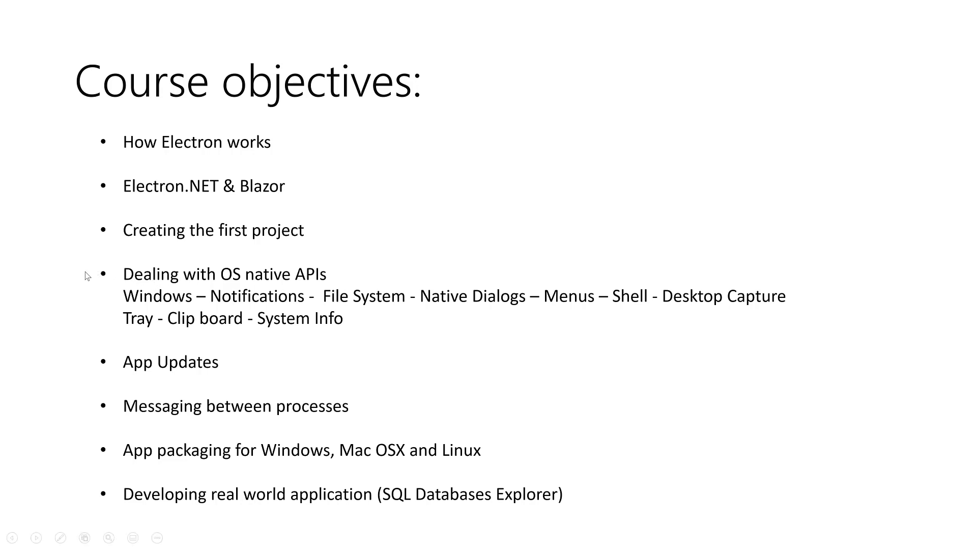
mouse_move(121, 333)
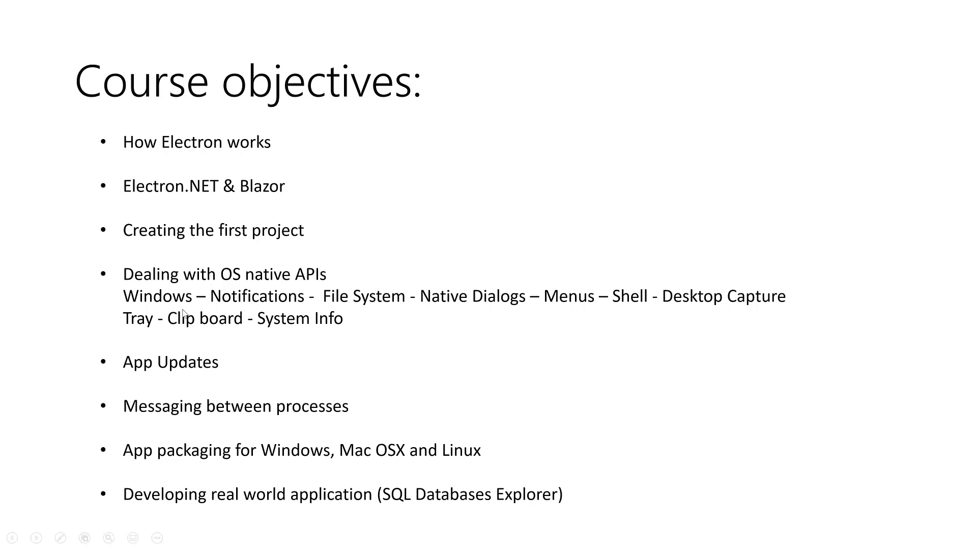
mouse_move(226, 315)
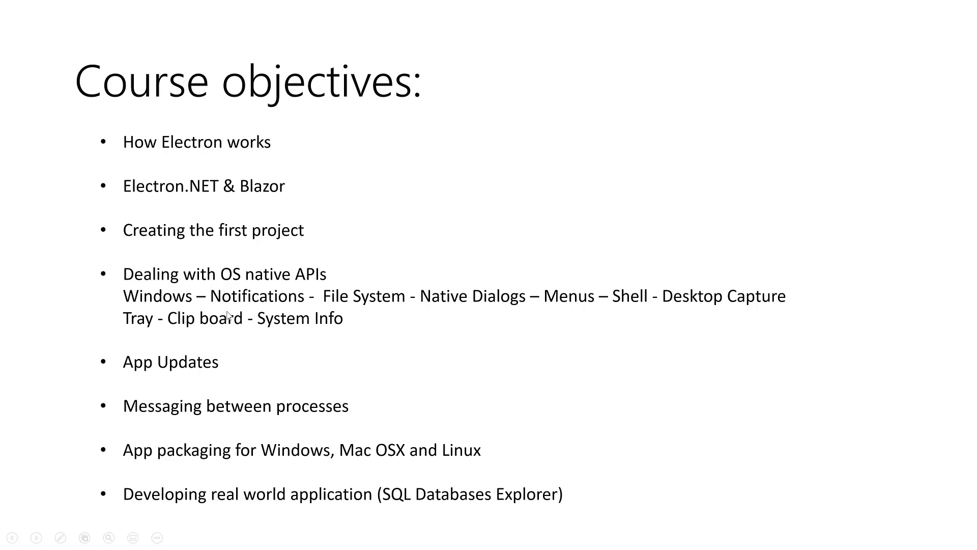
mouse_move(359, 305)
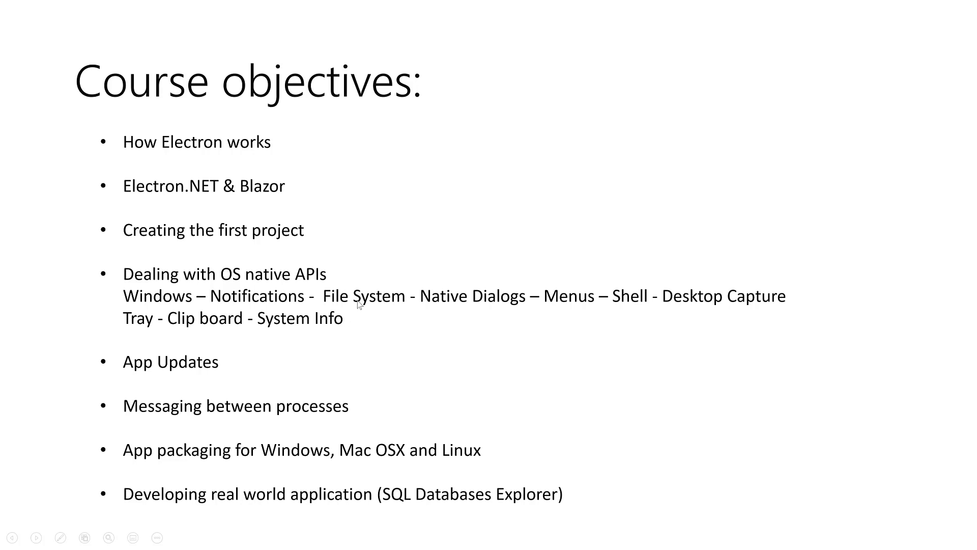
mouse_move(446, 311)
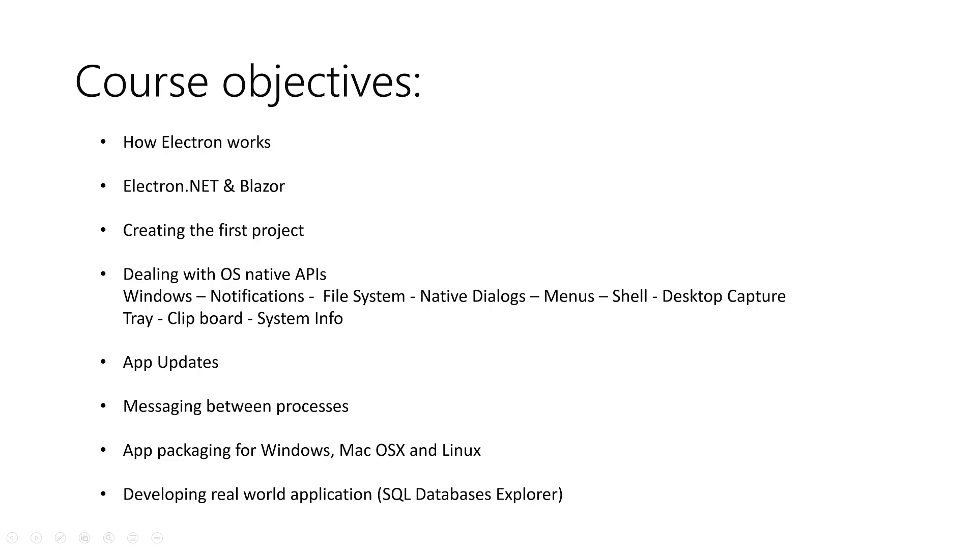
mouse_move(646, 284)
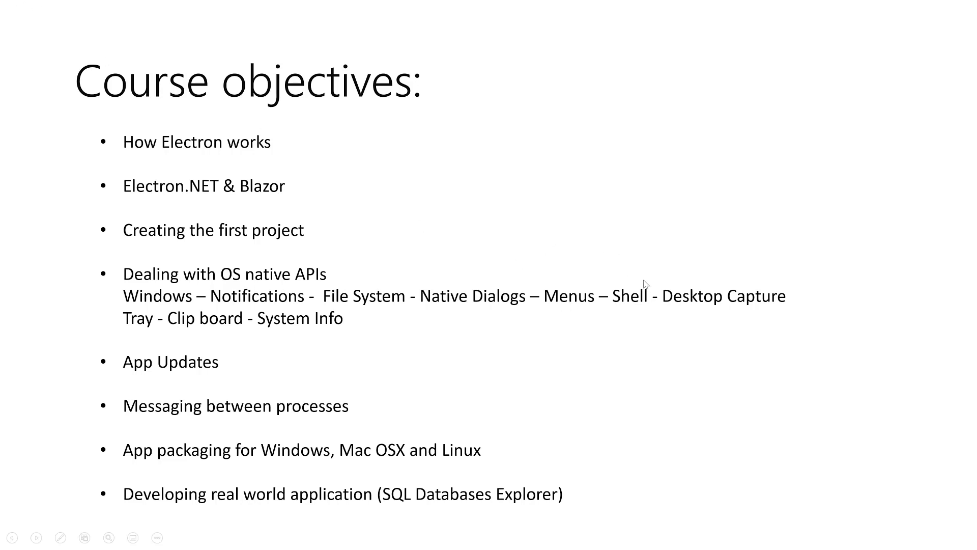
mouse_move(574, 300)
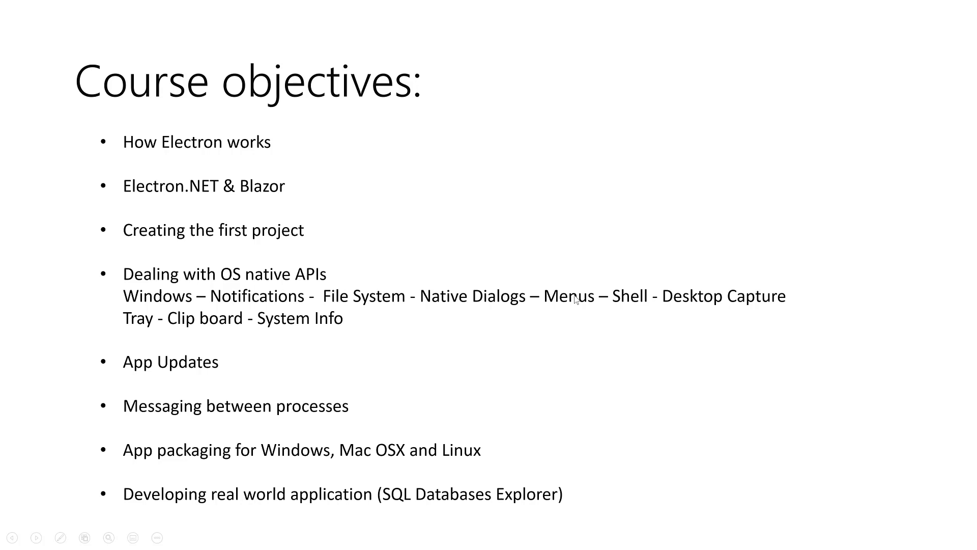
mouse_move(616, 305)
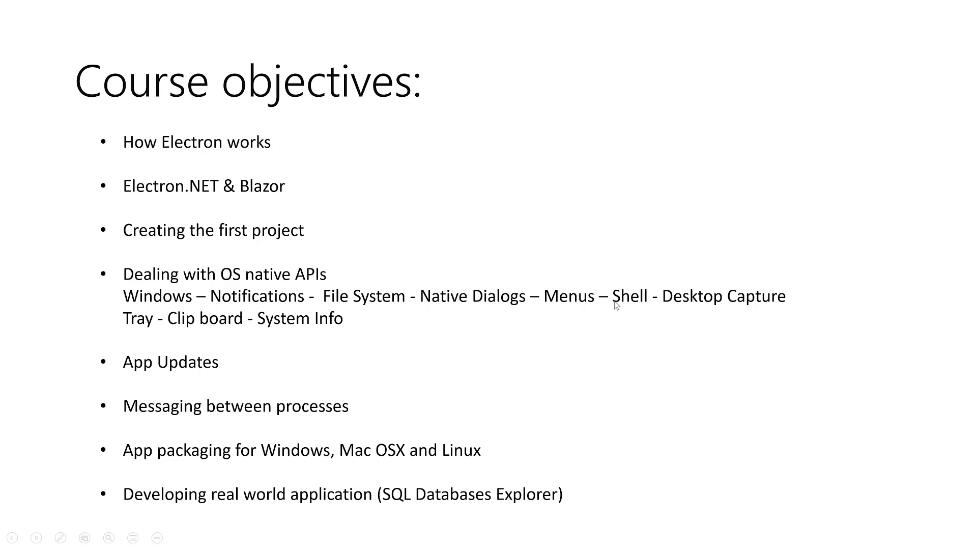
mouse_move(619, 335)
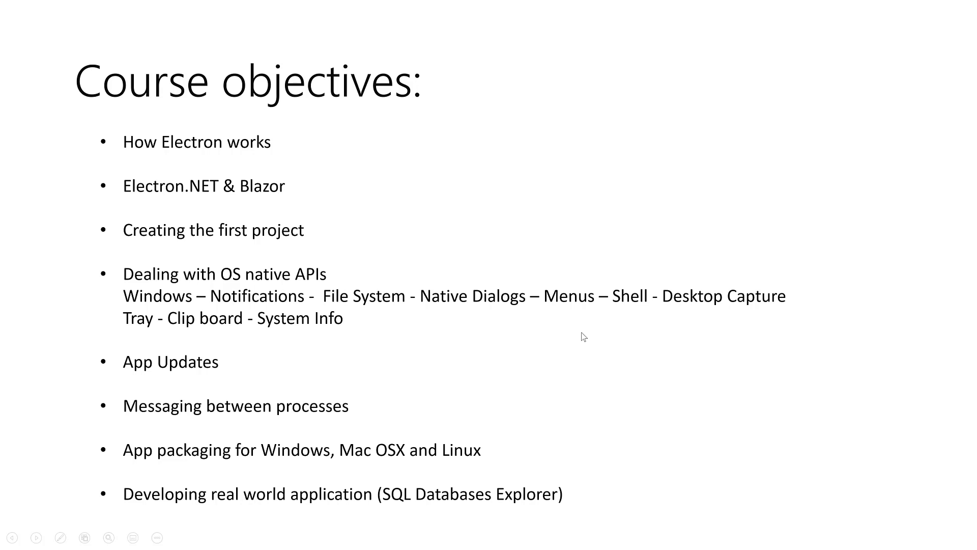
mouse_move(568, 330)
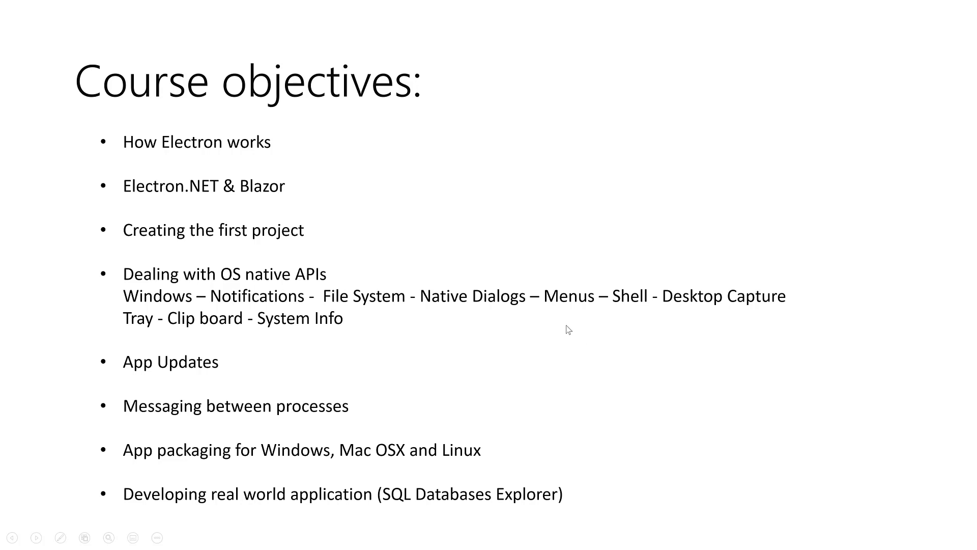
mouse_move(702, 313)
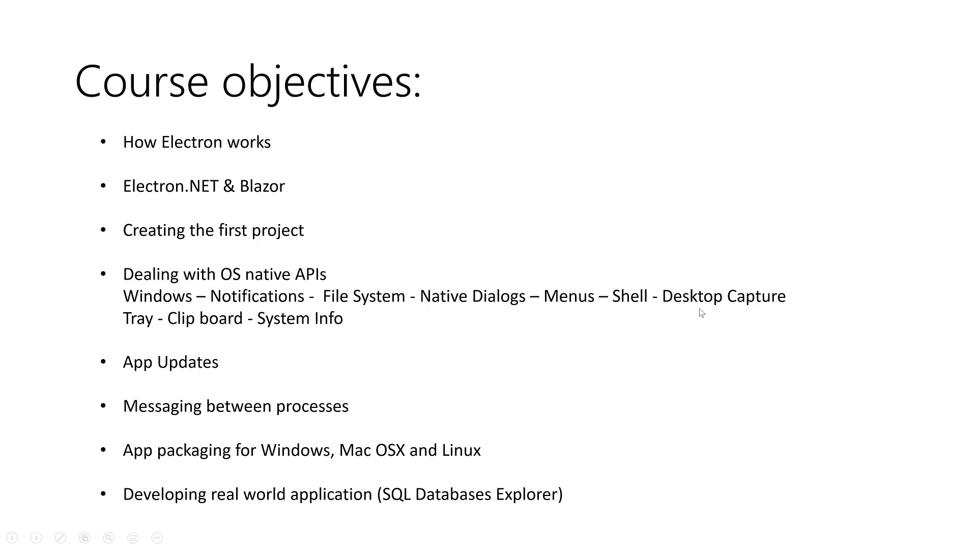
mouse_move(145, 347)
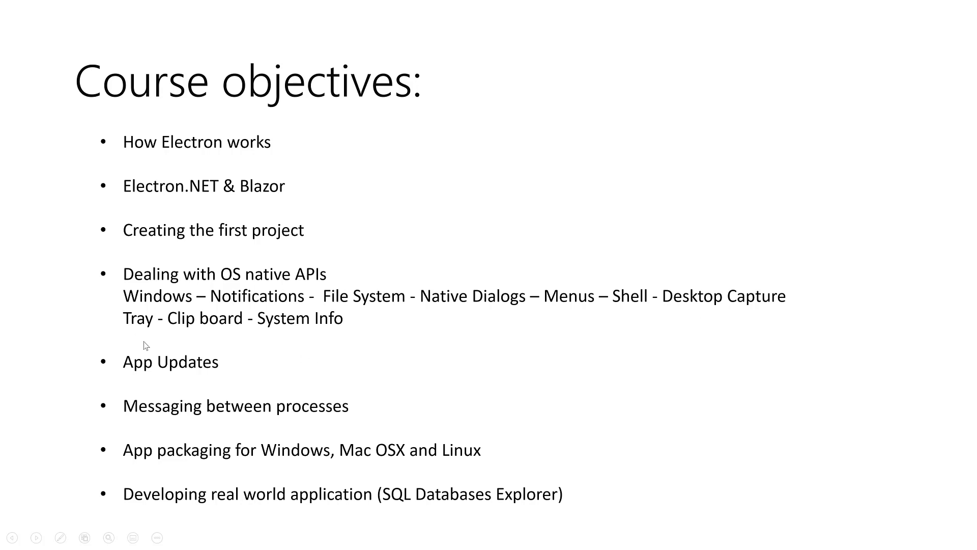
mouse_move(917, 499)
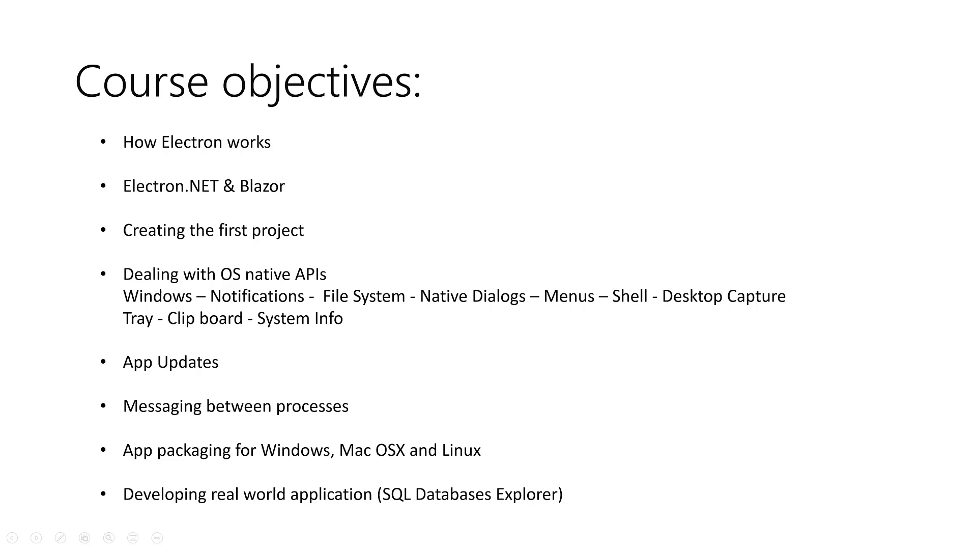
mouse_move(834, 541)
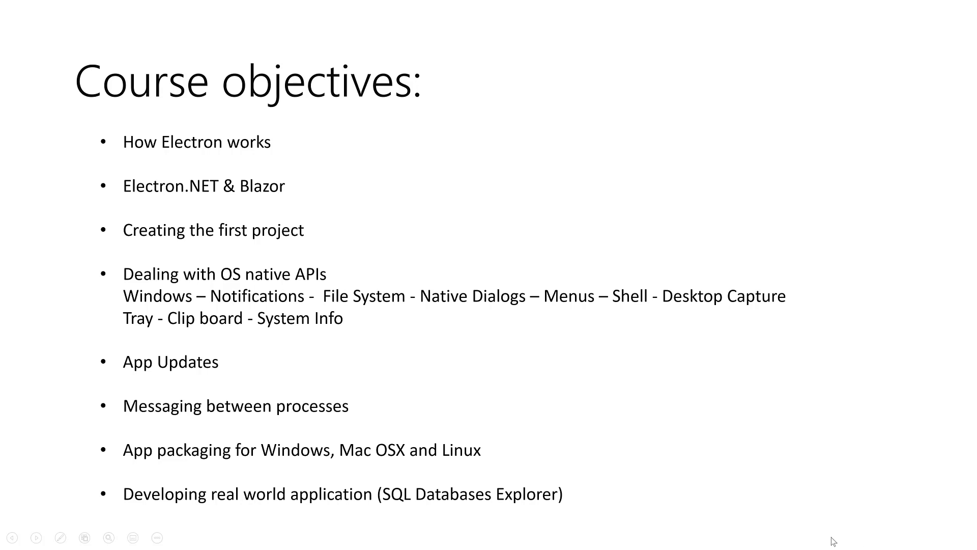
mouse_move(272, 335)
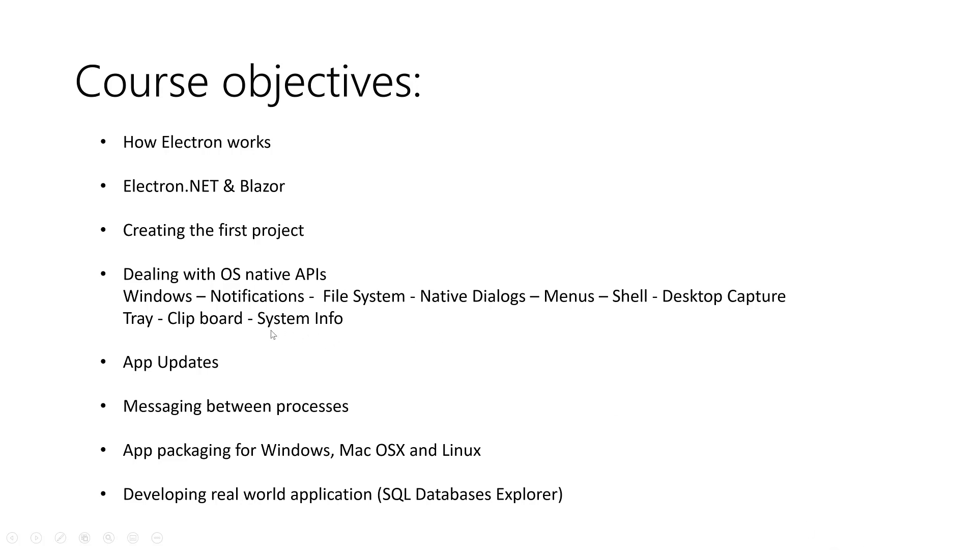
mouse_move(219, 333)
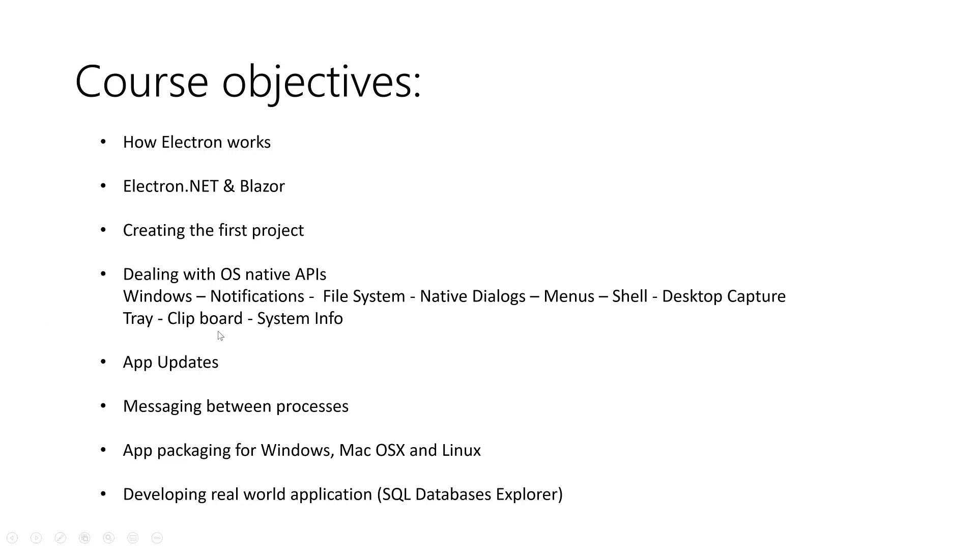
mouse_move(172, 338)
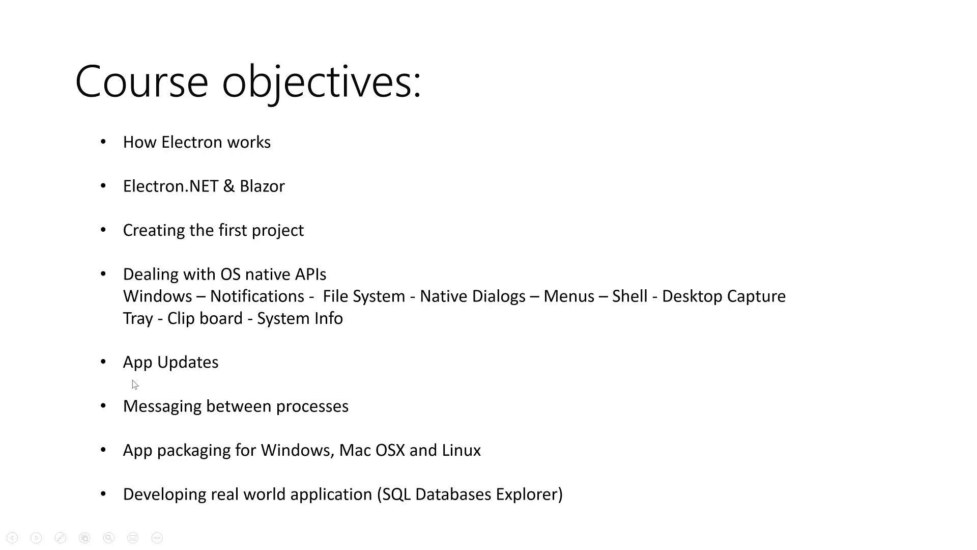
mouse_move(442, 402)
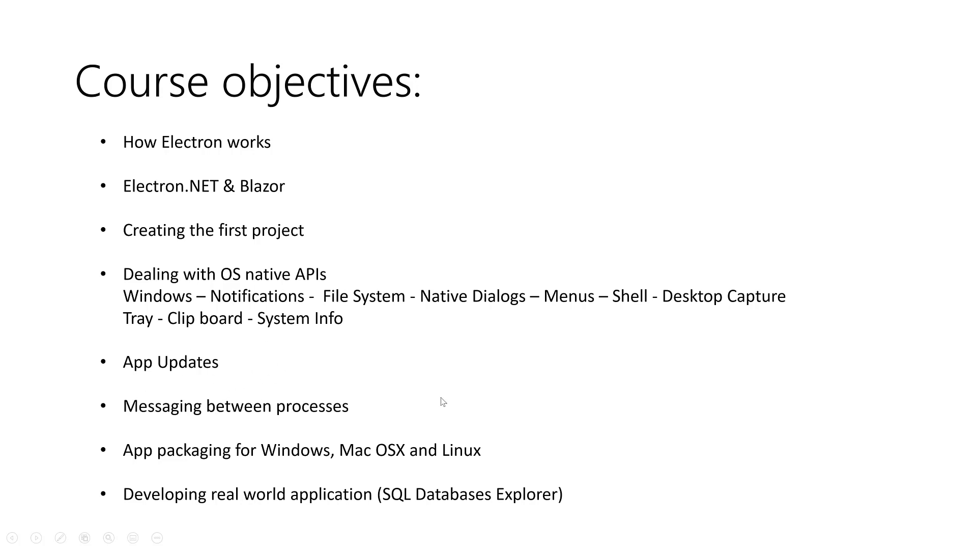
mouse_move(405, 353)
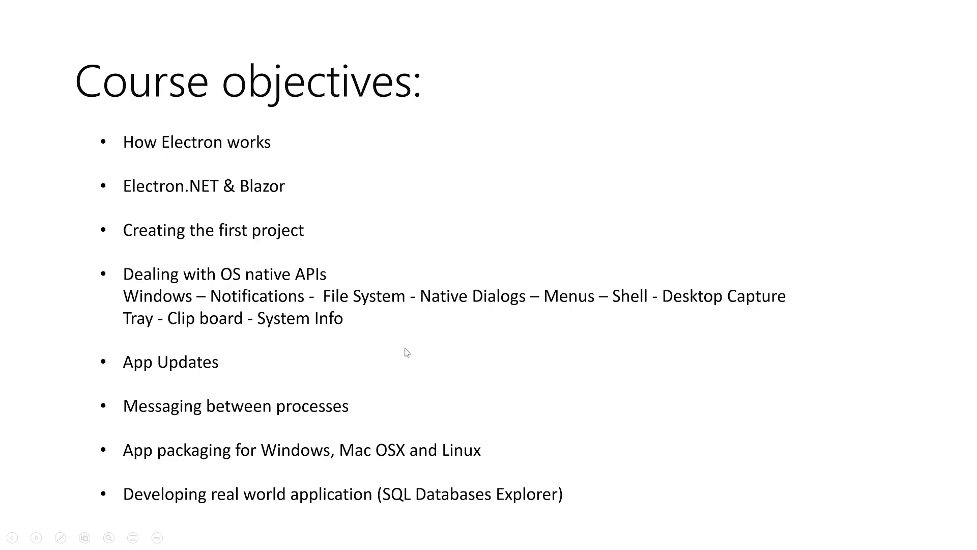
mouse_move(153, 428)
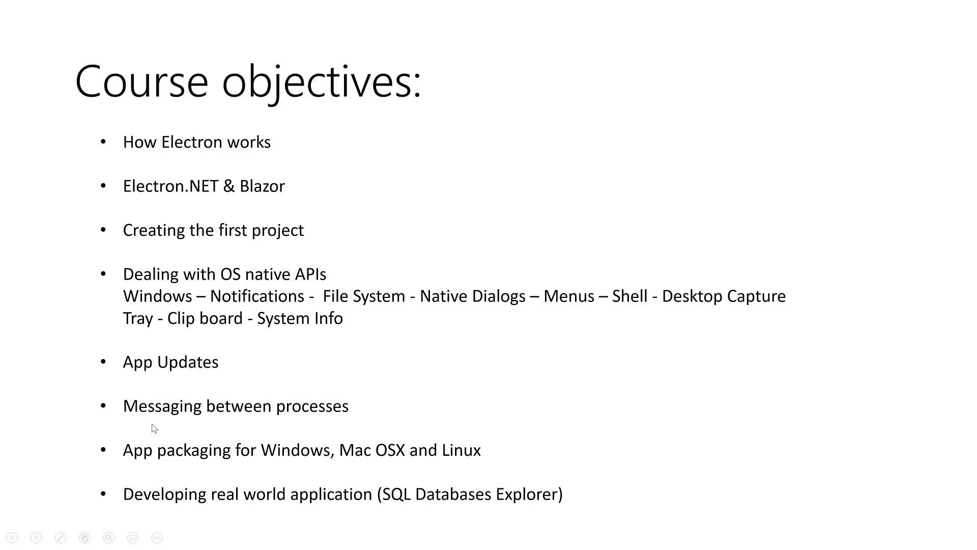
mouse_move(366, 419)
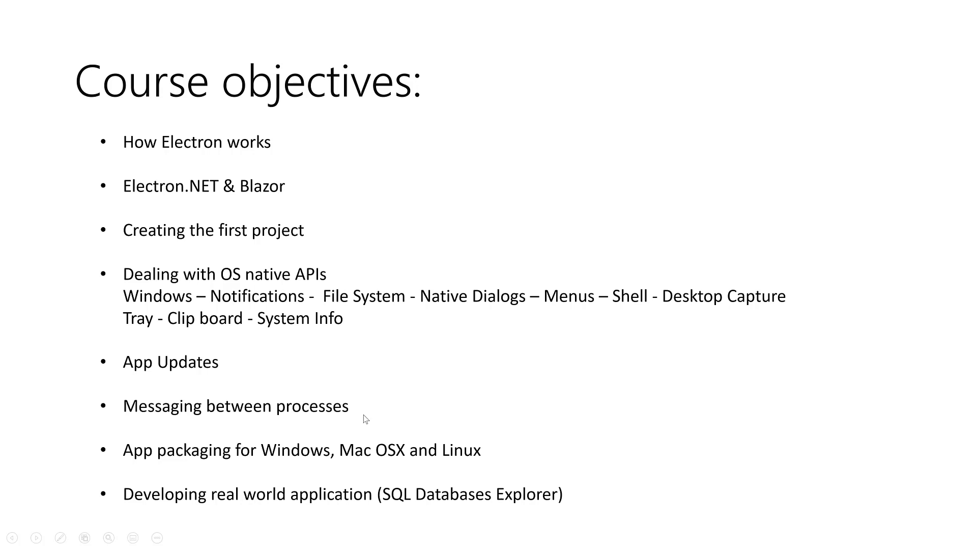
mouse_move(322, 398)
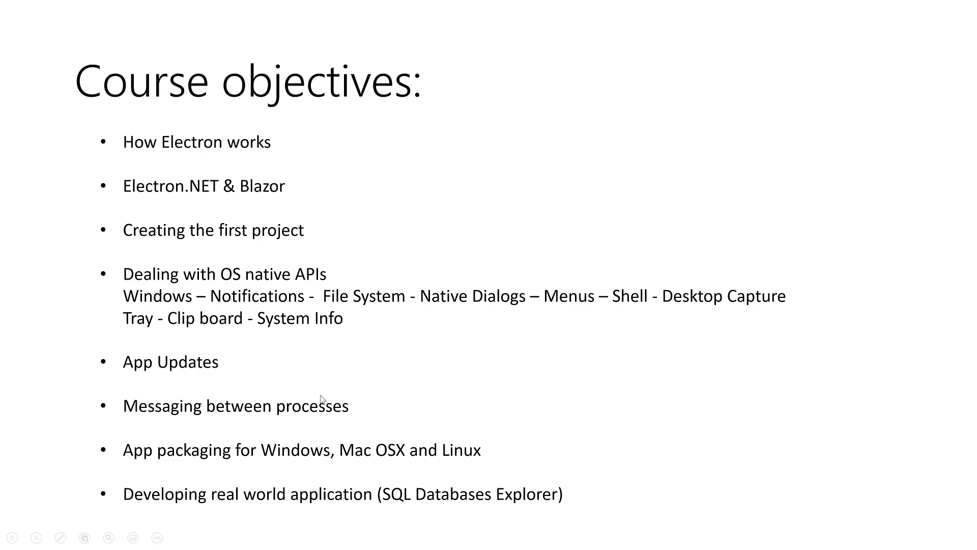
mouse_move(170, 423)
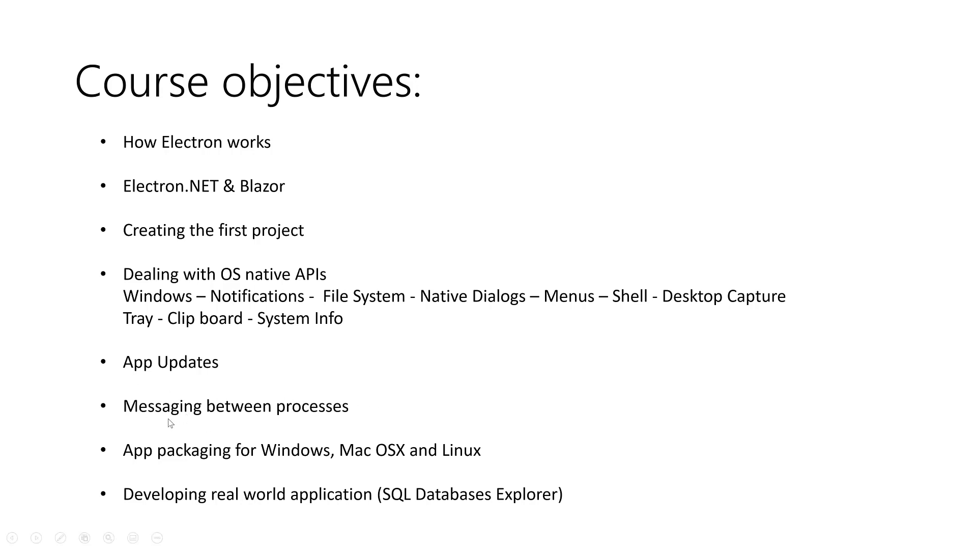
mouse_move(364, 419)
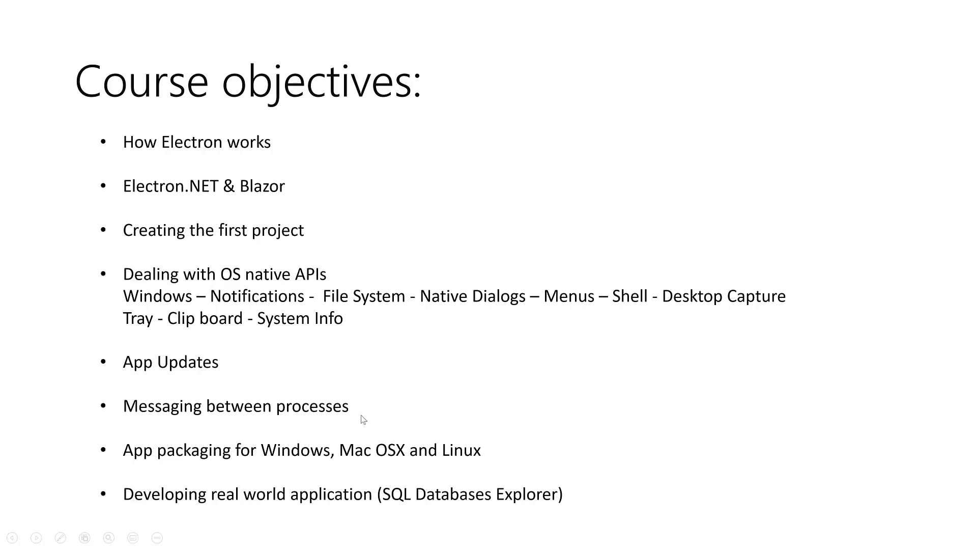
mouse_move(212, 464)
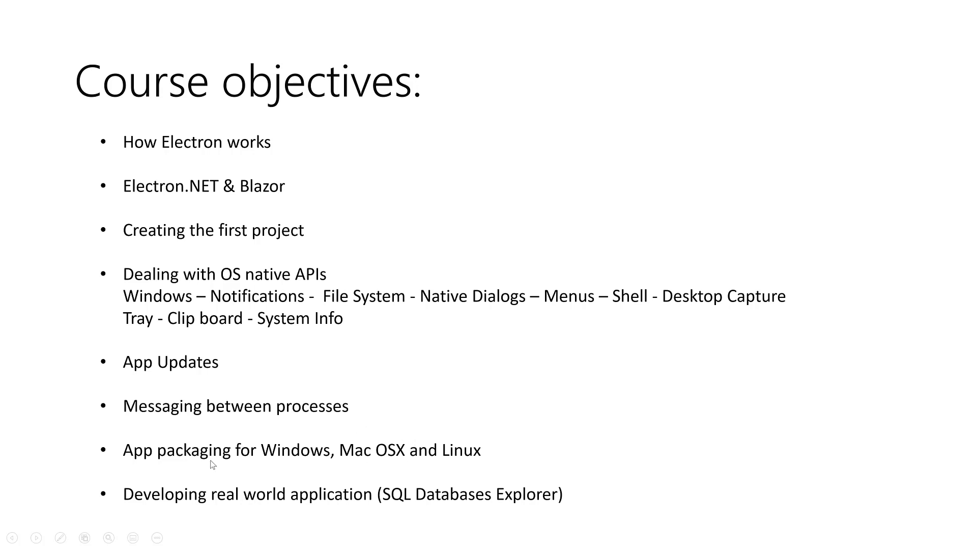
mouse_move(124, 468)
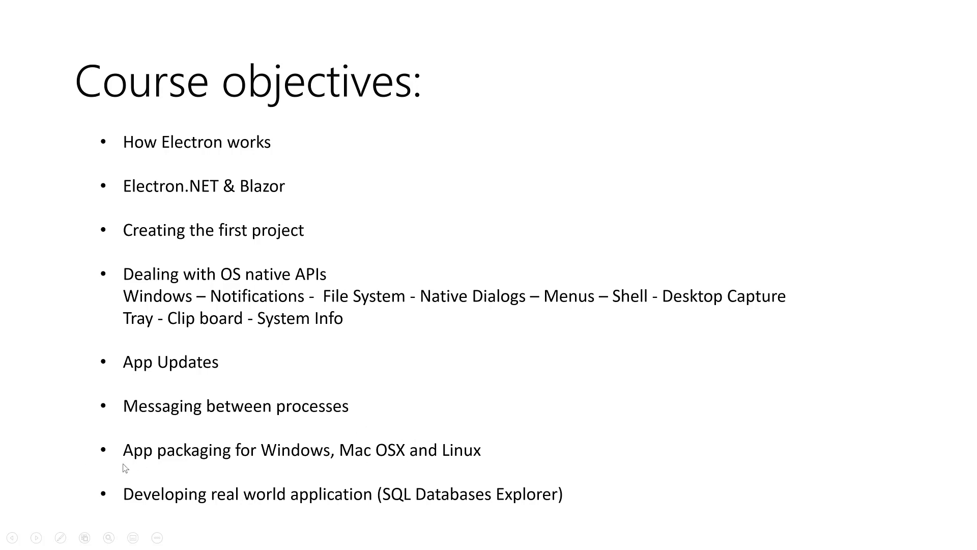